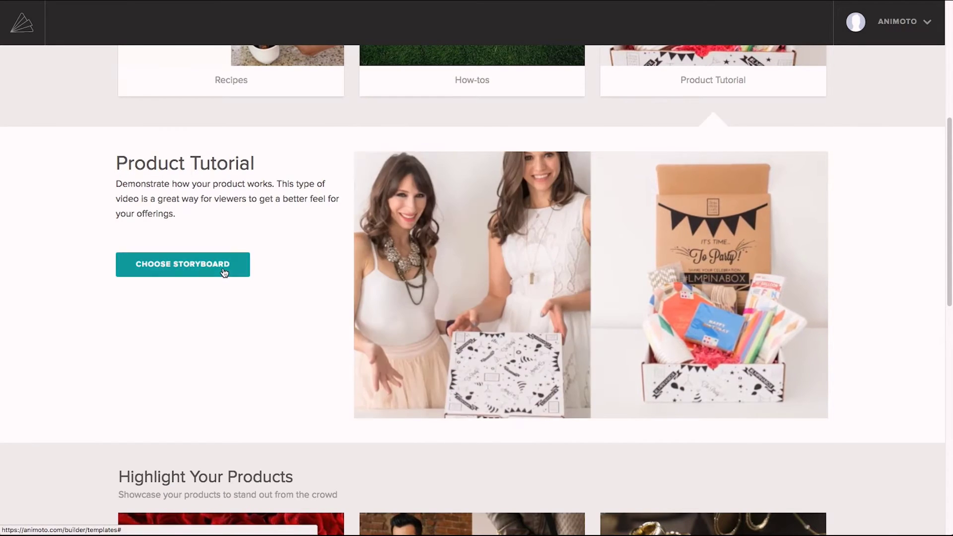
Load the Product Tutorial storyboard into the video builder, giving eight blocks totaling 0:18
left_click(182, 264)
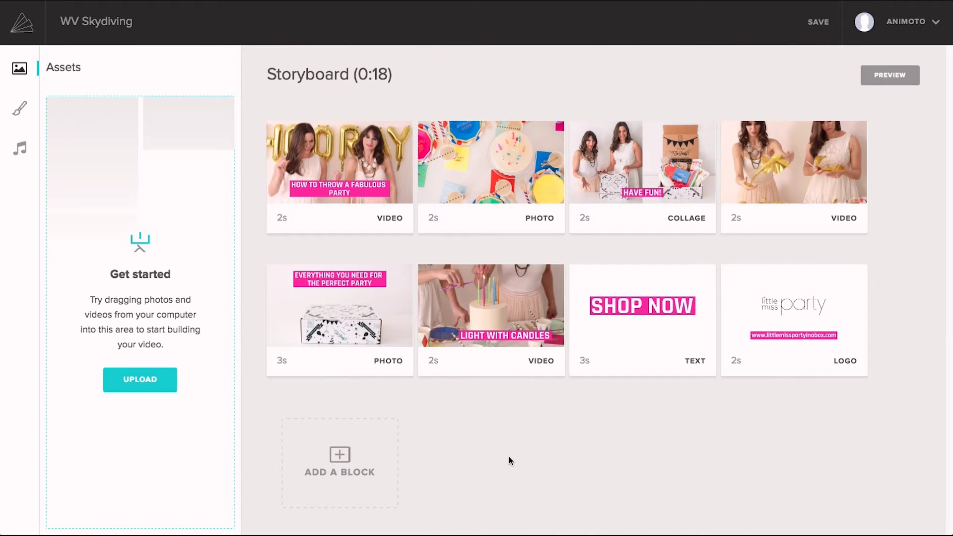
mouse_move(271, 406)
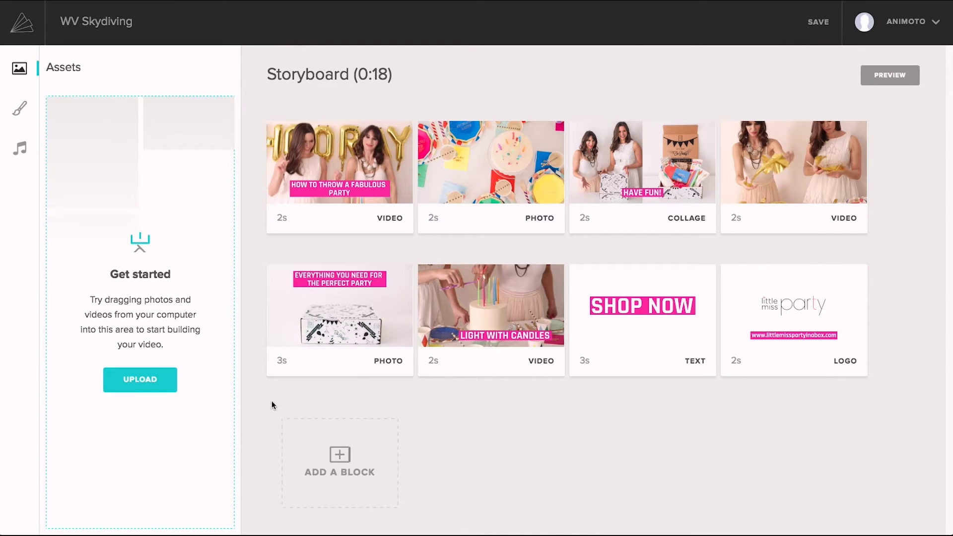
mouse_move(253, 248)
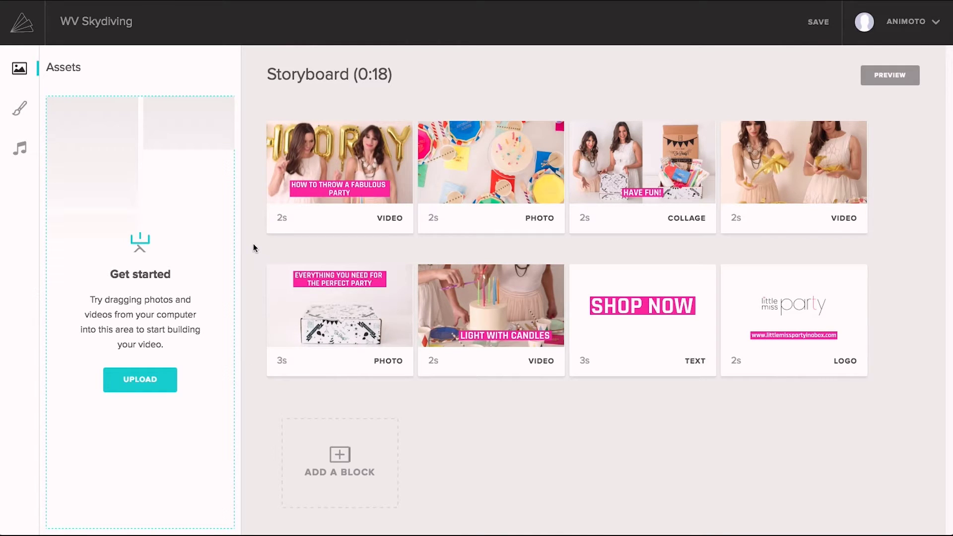
mouse_move(494, 239)
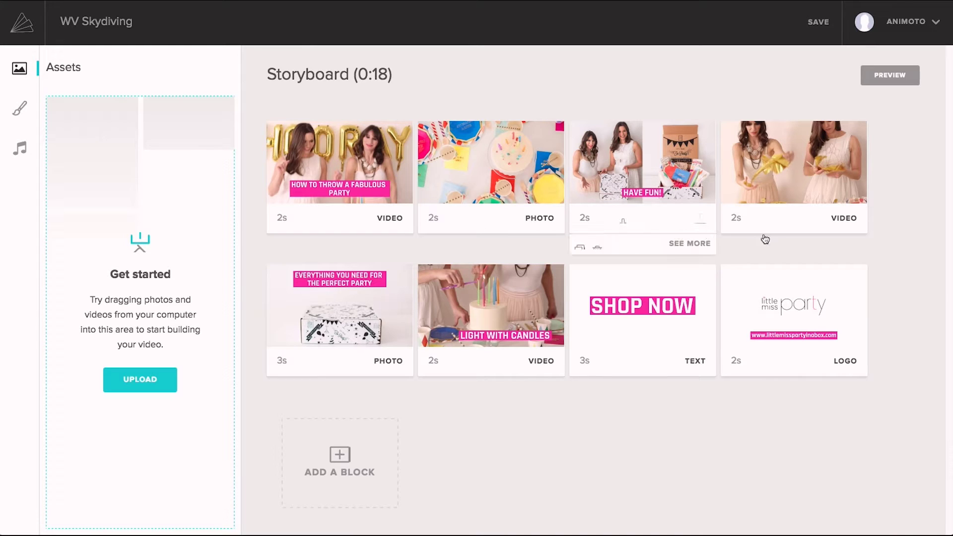
mouse_move(620, 412)
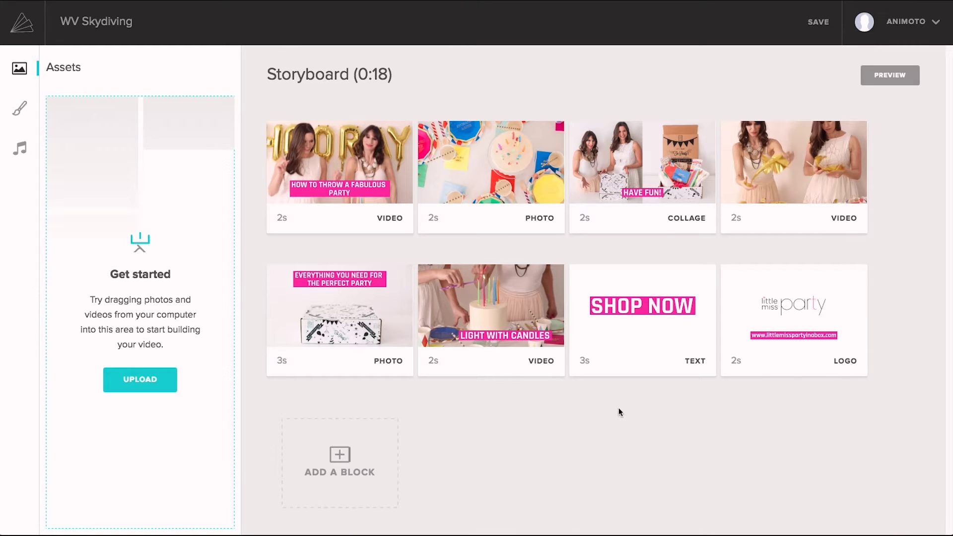
mouse_move(251, 412)
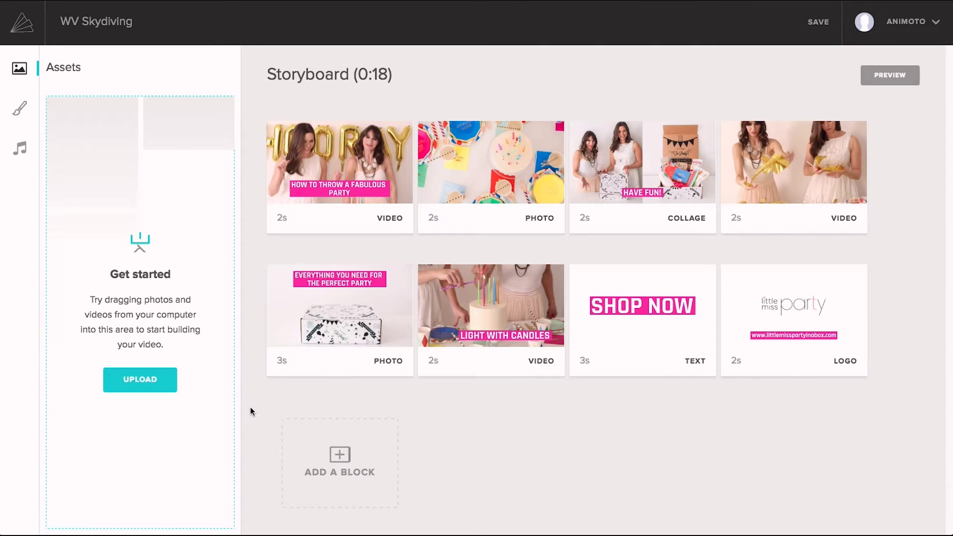